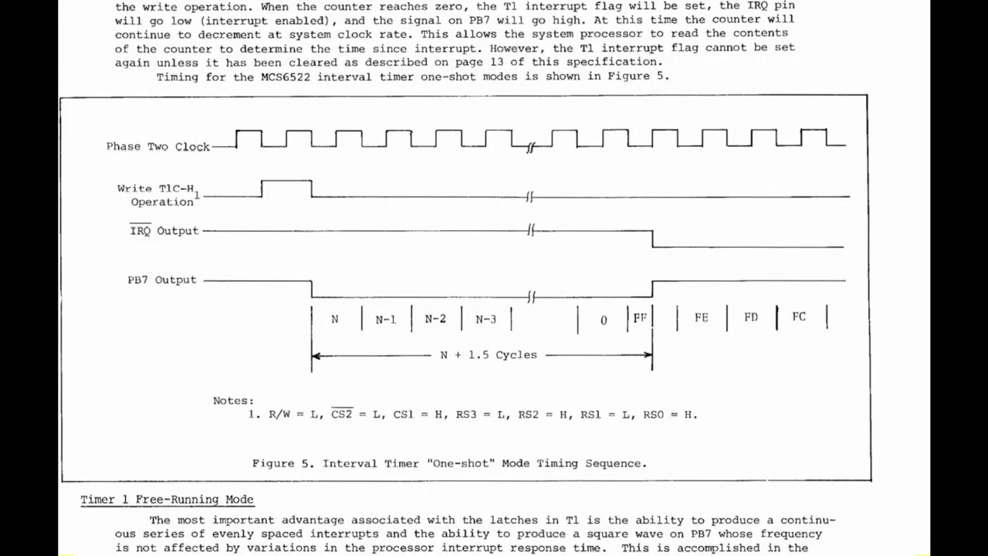
mouse_move(616, 139)
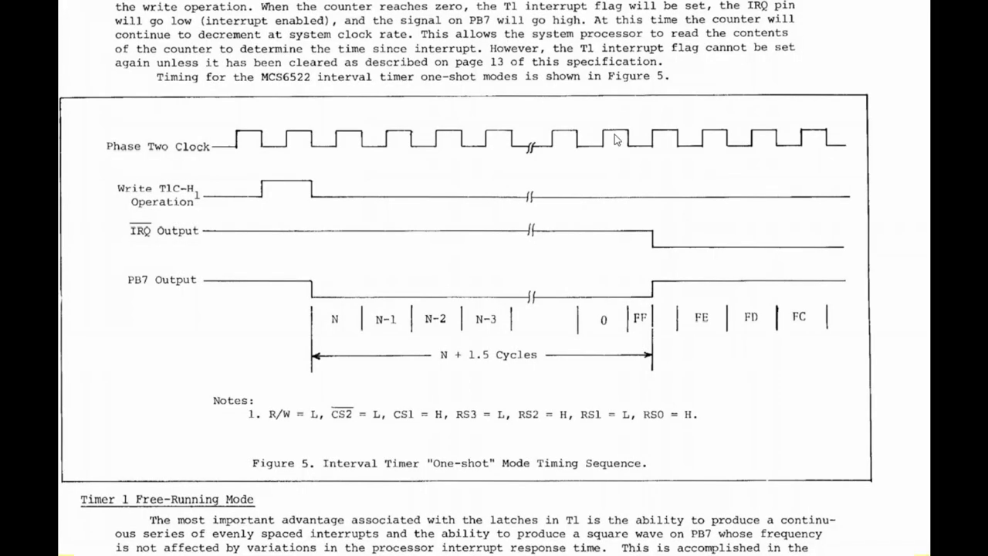
mouse_move(506, 145)
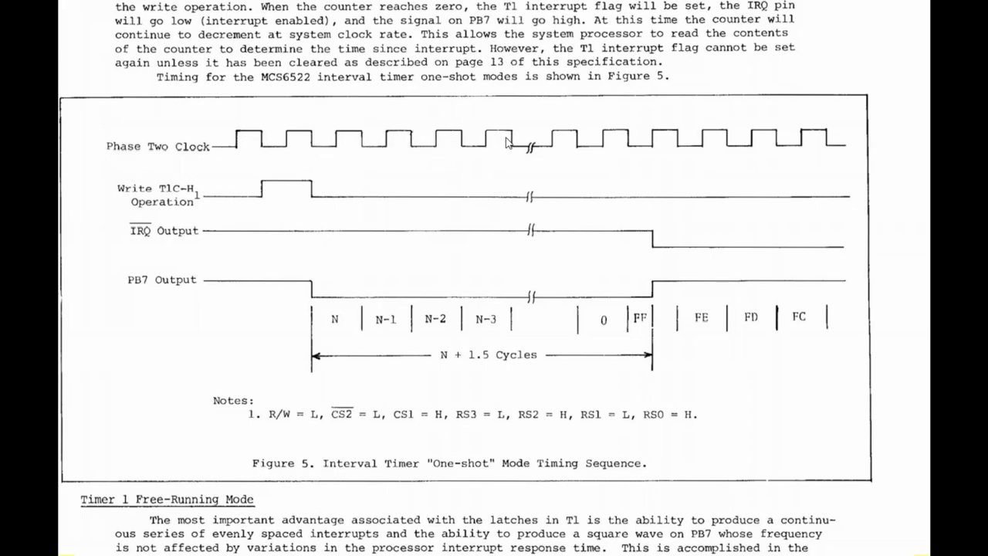
mouse_move(852, 153)
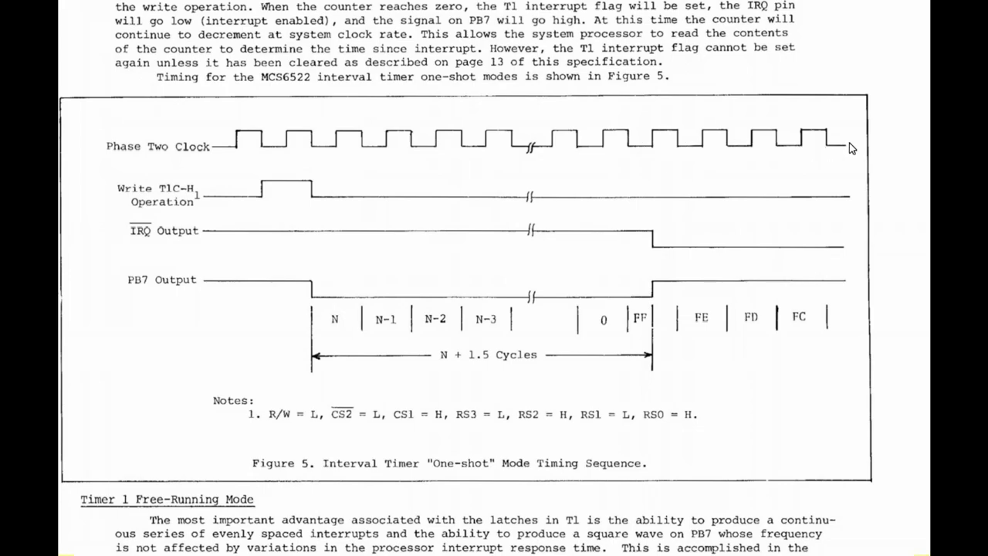
scroll("down", 3)
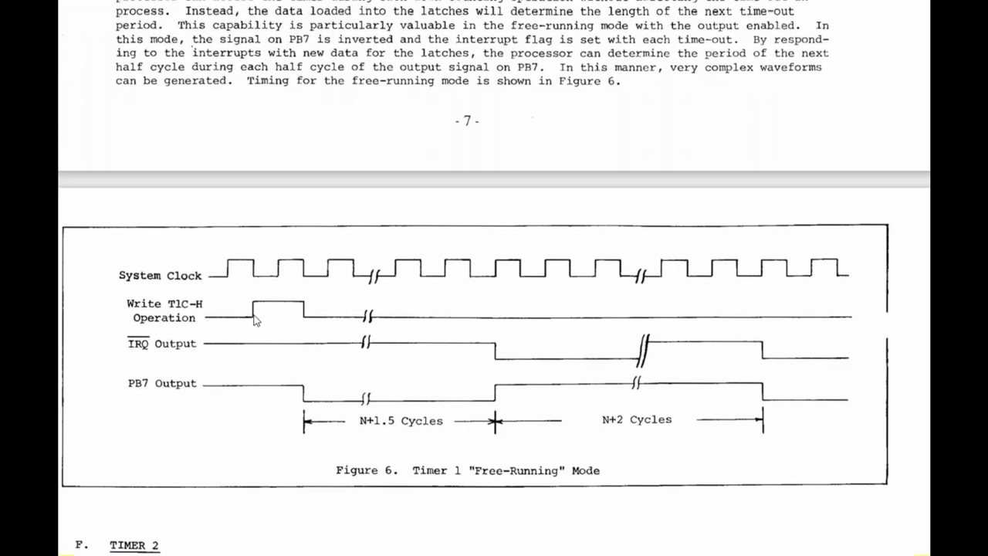
mouse_move(426, 349)
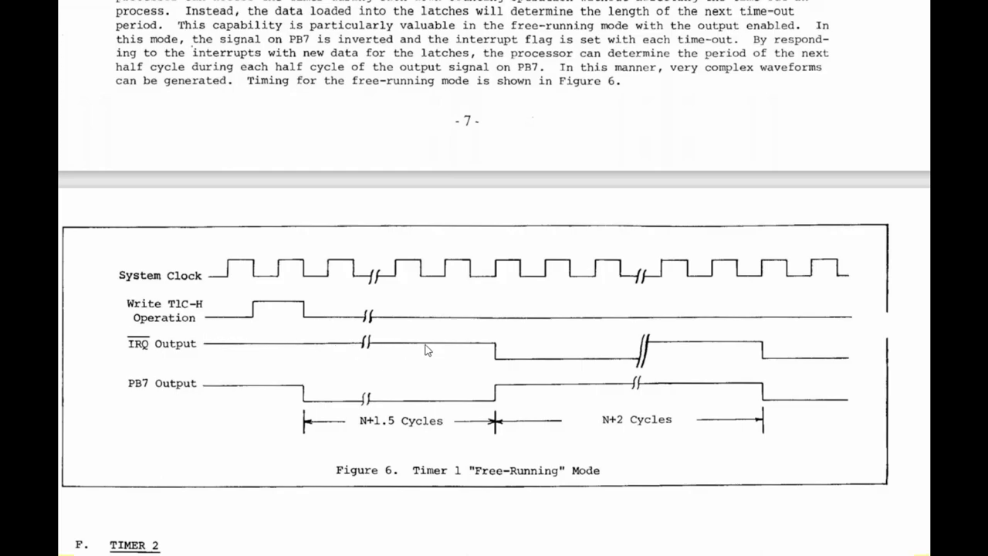
mouse_move(779, 356)
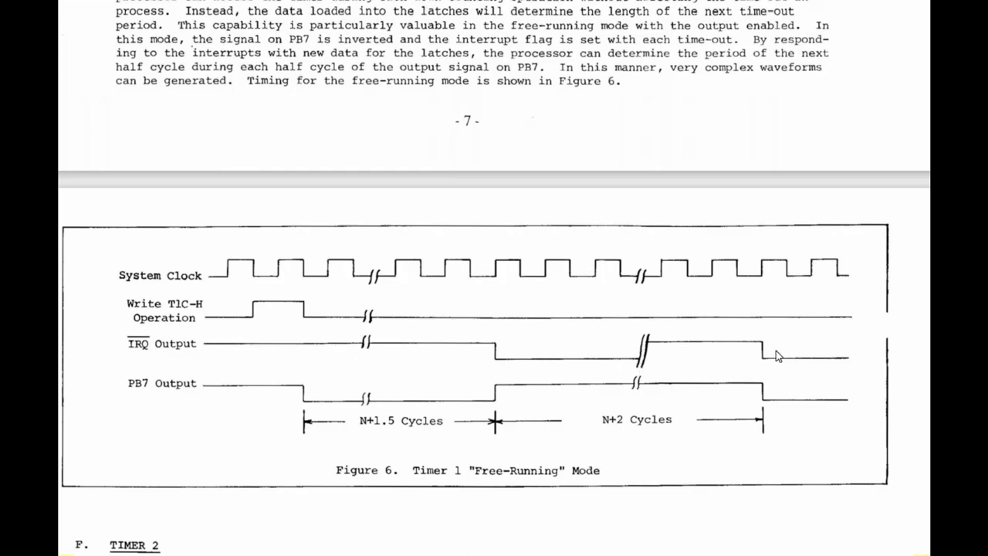
scroll("down", 3)
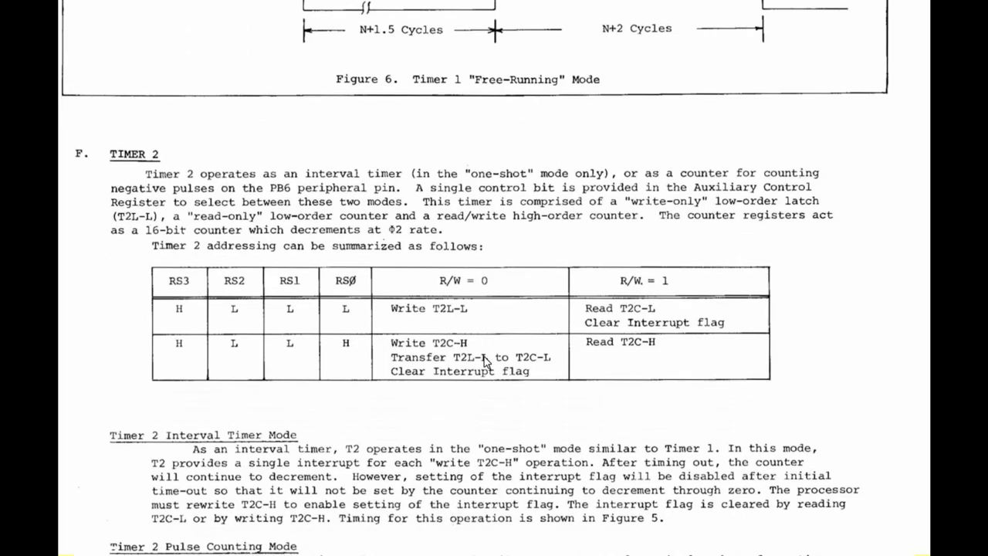
scroll("down", 3)
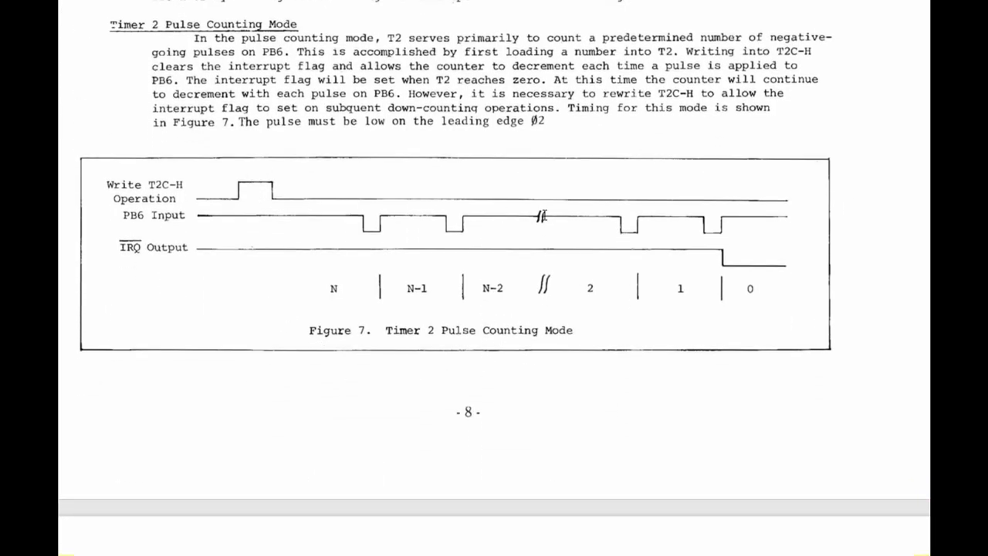
scroll("down", 3)
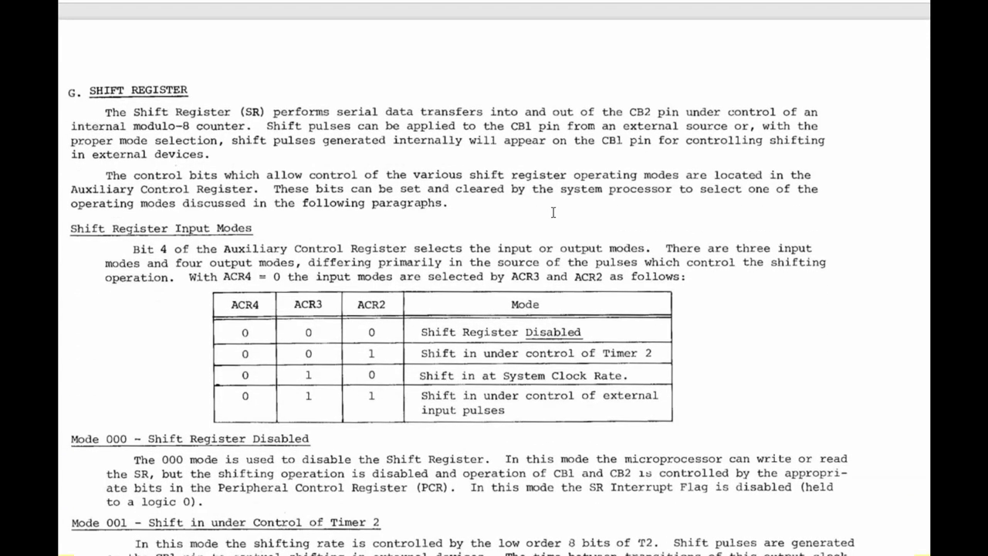